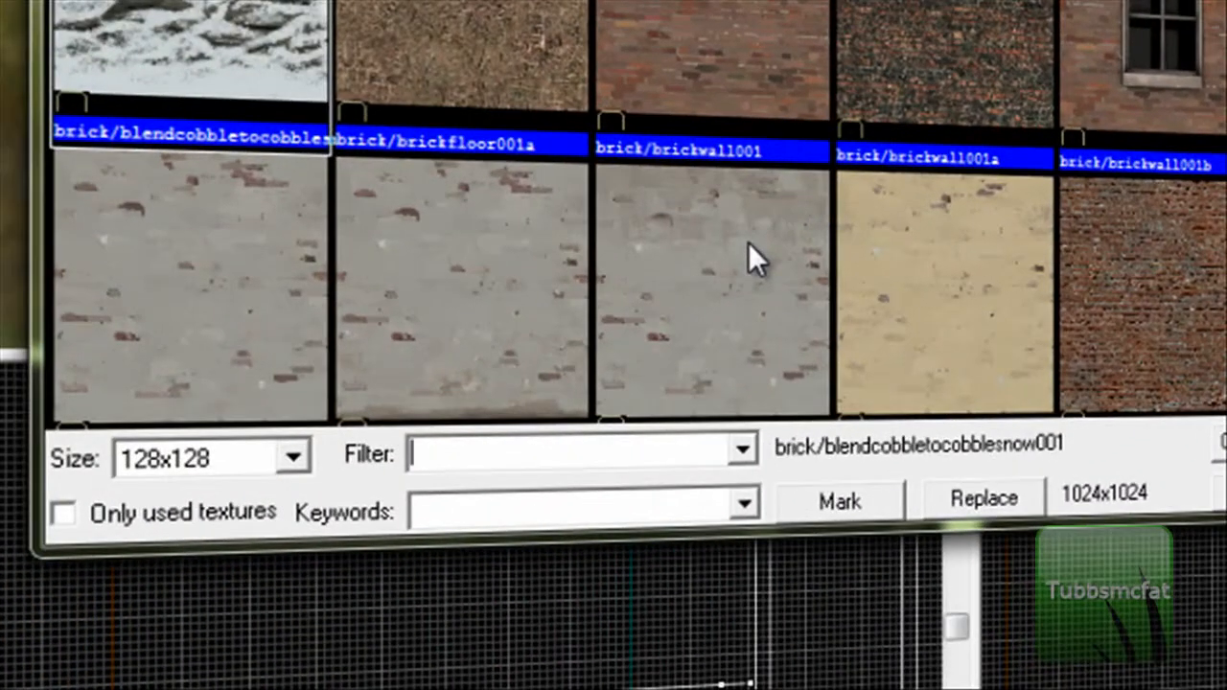
Filter the texture browser for 'player' and pick tools/toolsplayerclip
type("playe")
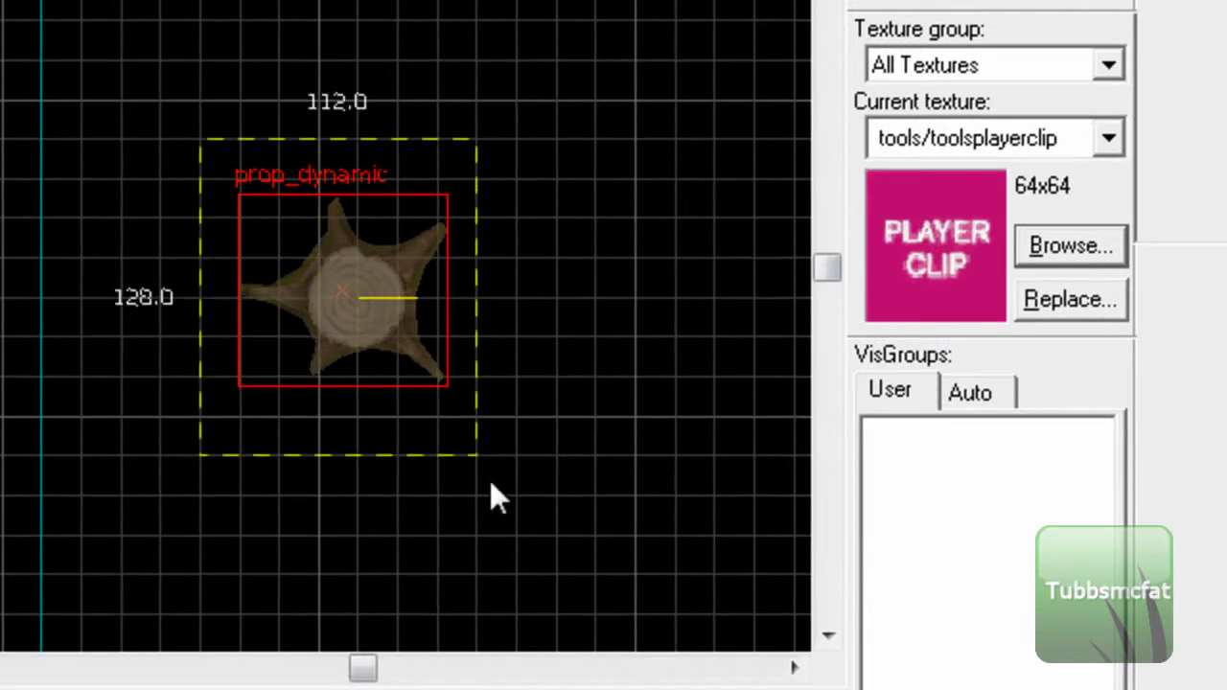
Drag a 112 by 112 block around the prop_dynamic in the top 2D view
left_click(341, 288)
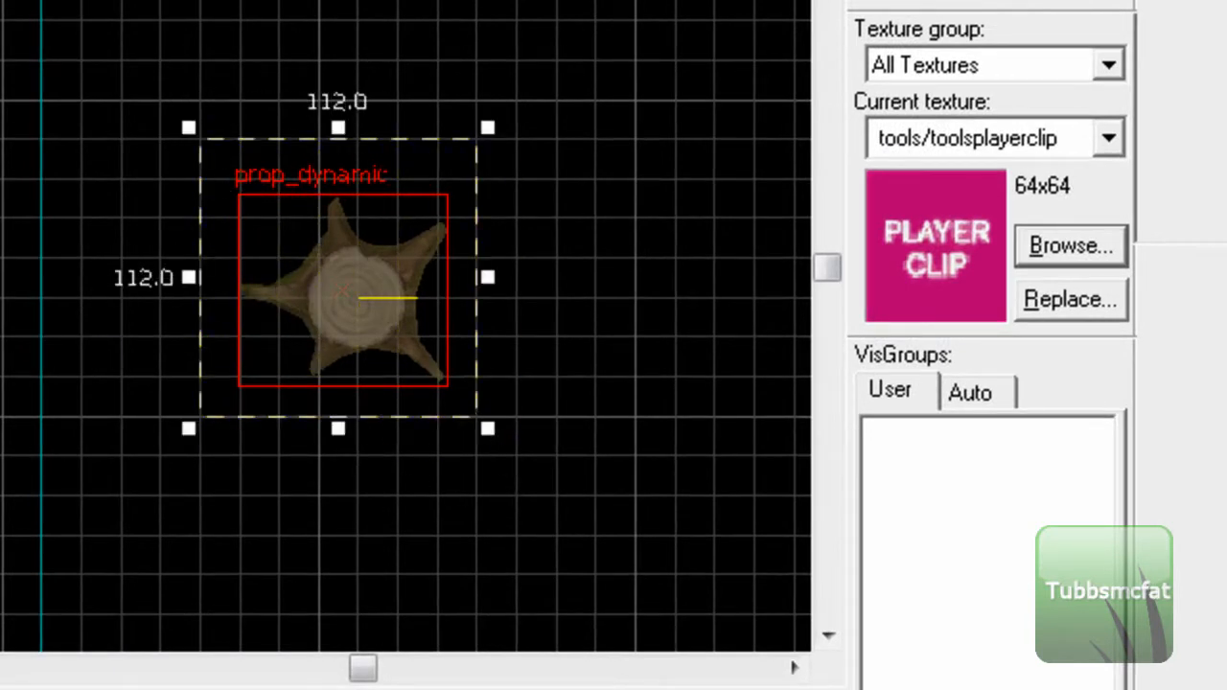